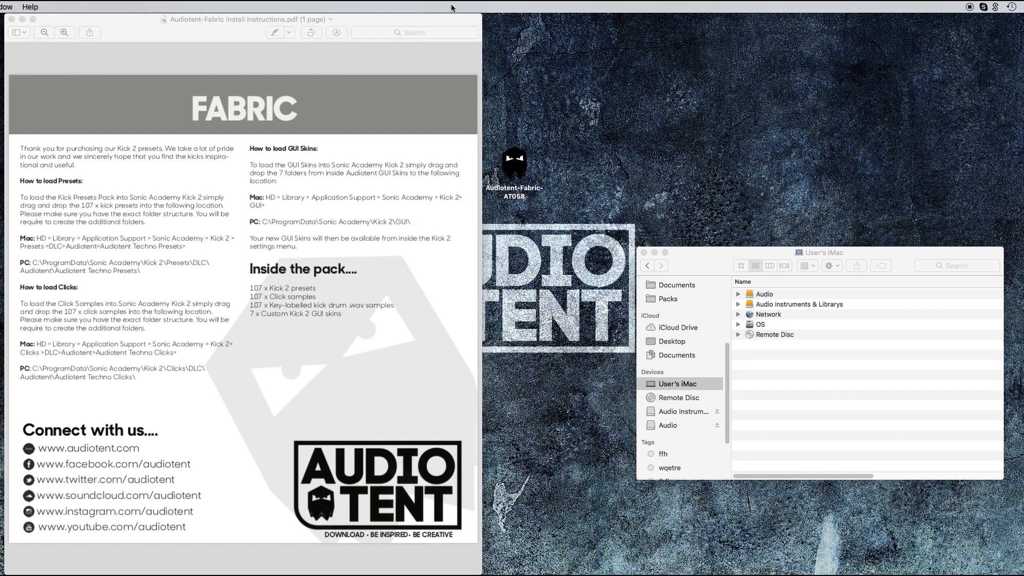
mouse_move(547, 169)
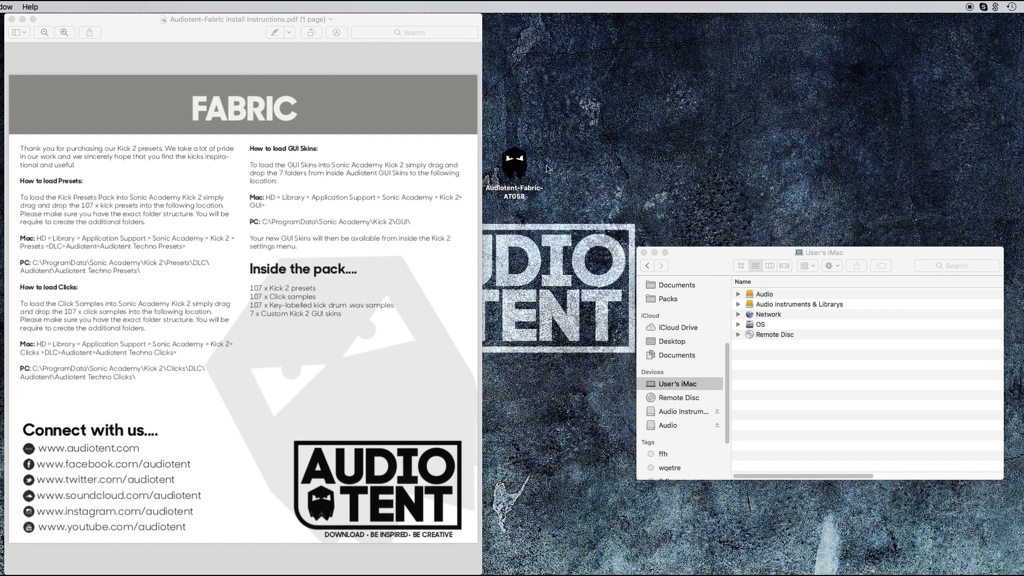
Open the Audiotent-Fabric-AT058 pack folder from the desktop, peek inside Info and return to the pack.
click(515, 164)
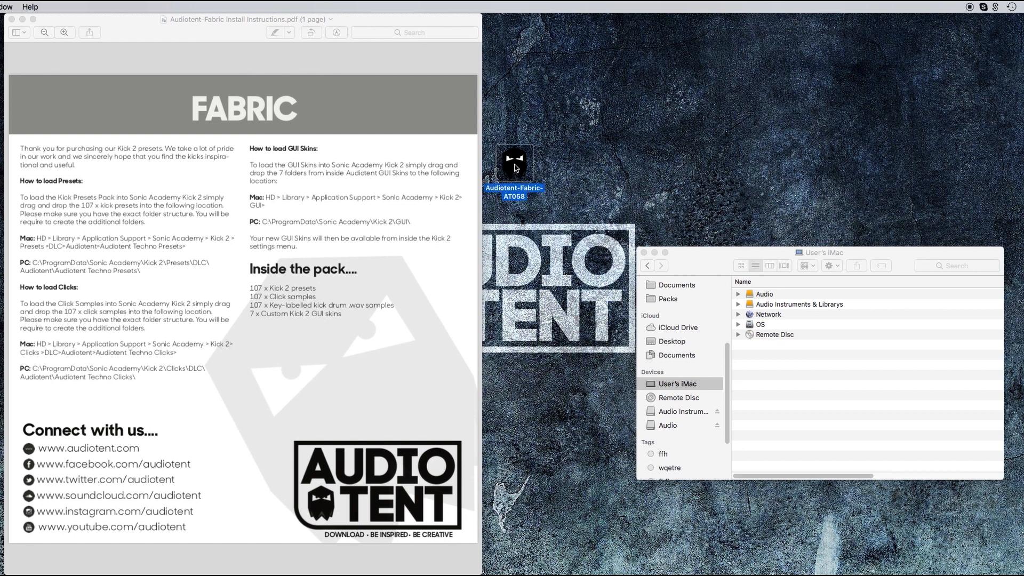
double_click(515, 162)
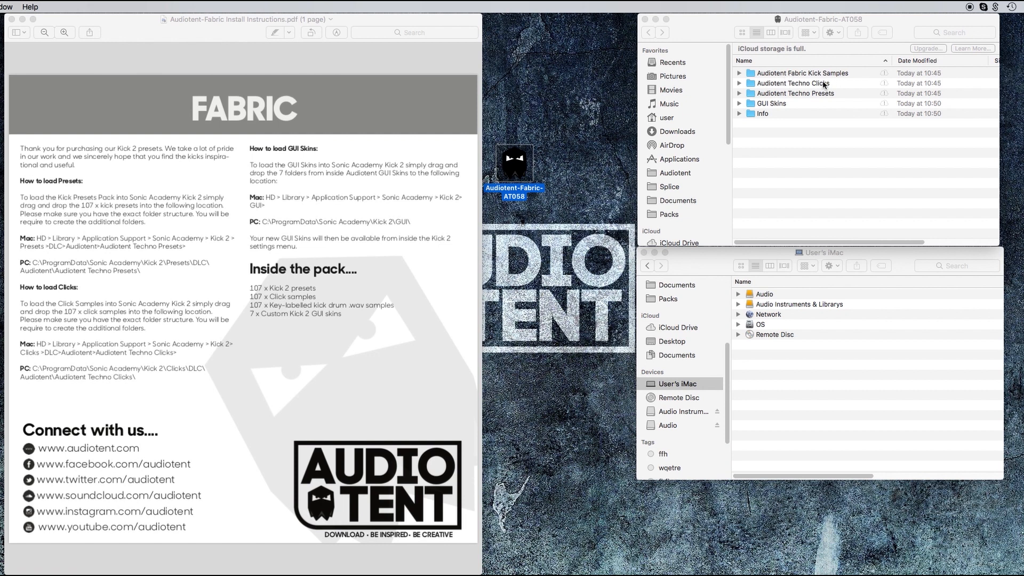
mouse_move(760, 115)
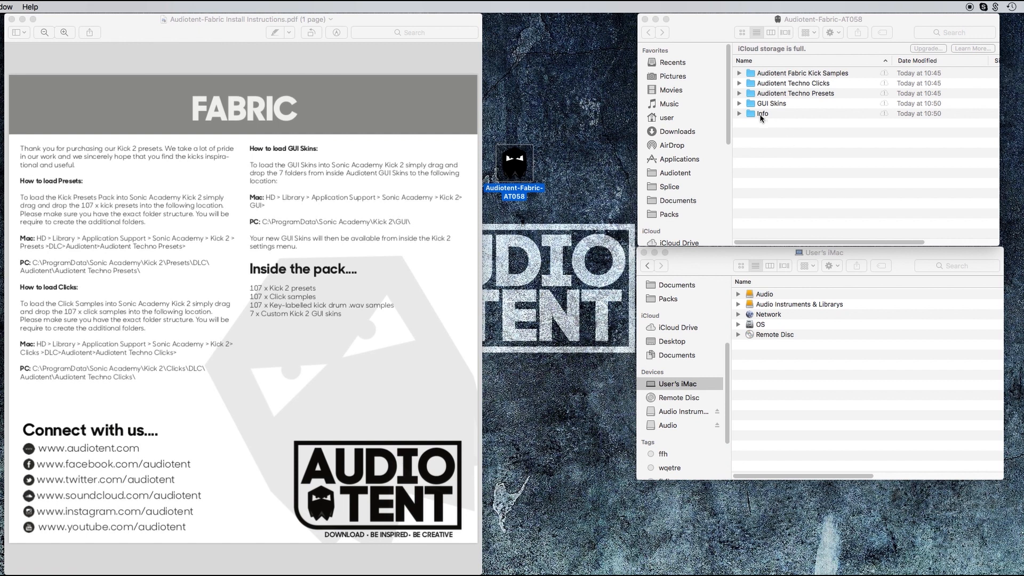
click(763, 113)
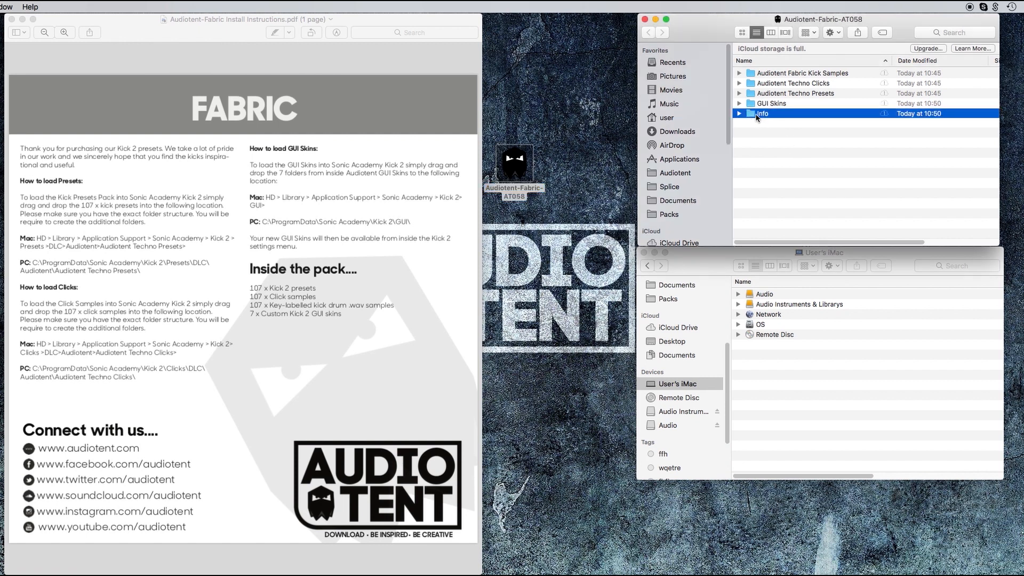
double_click(762, 113)
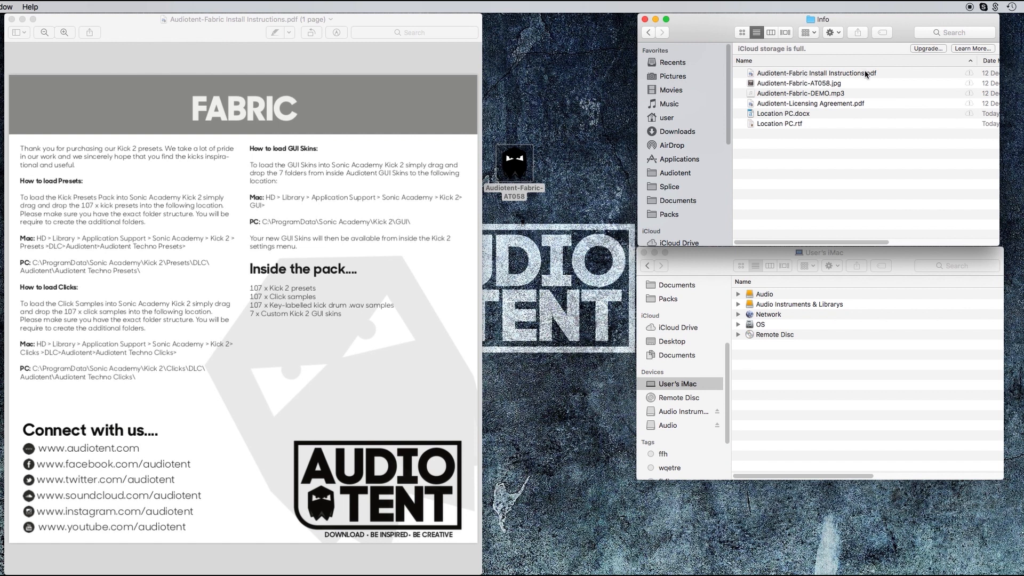
click(816, 72)
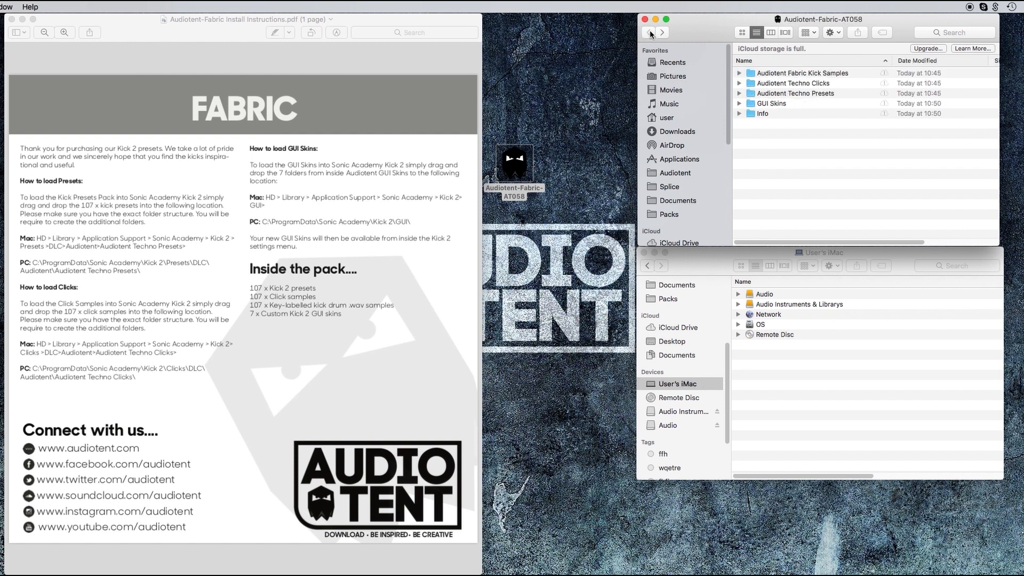
mouse_move(43, 190)
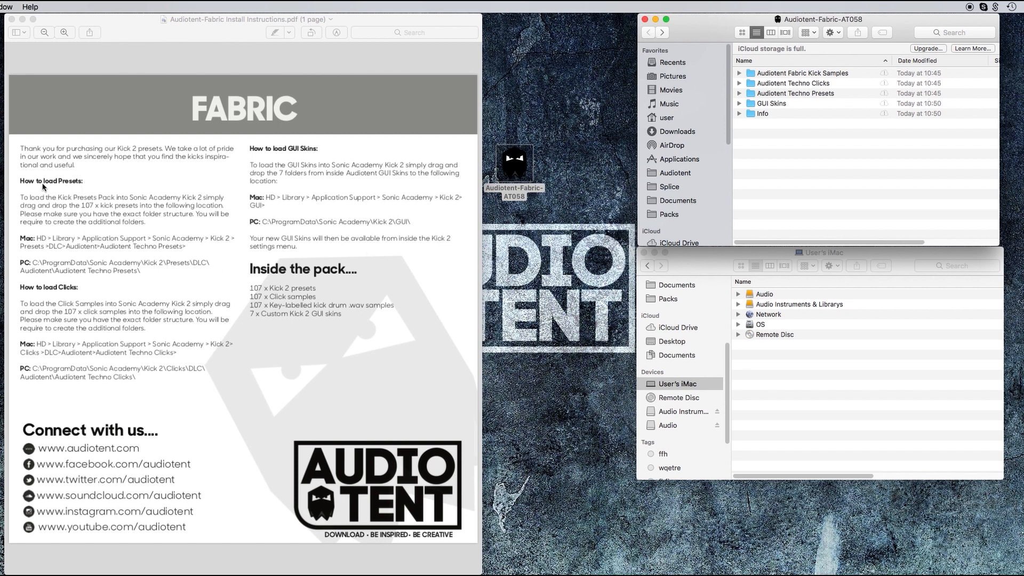
mouse_move(206, 211)
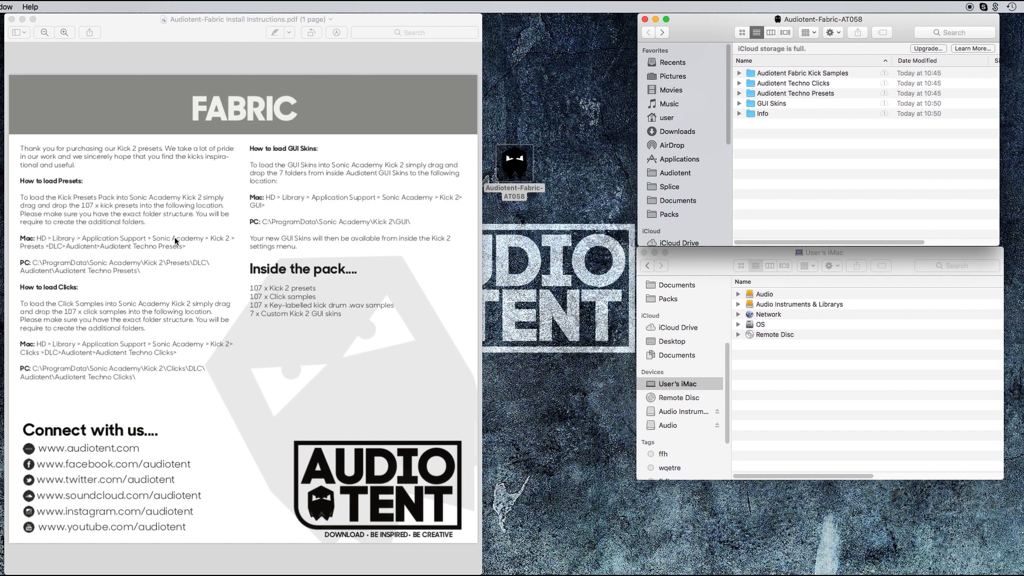
mouse_move(176, 314)
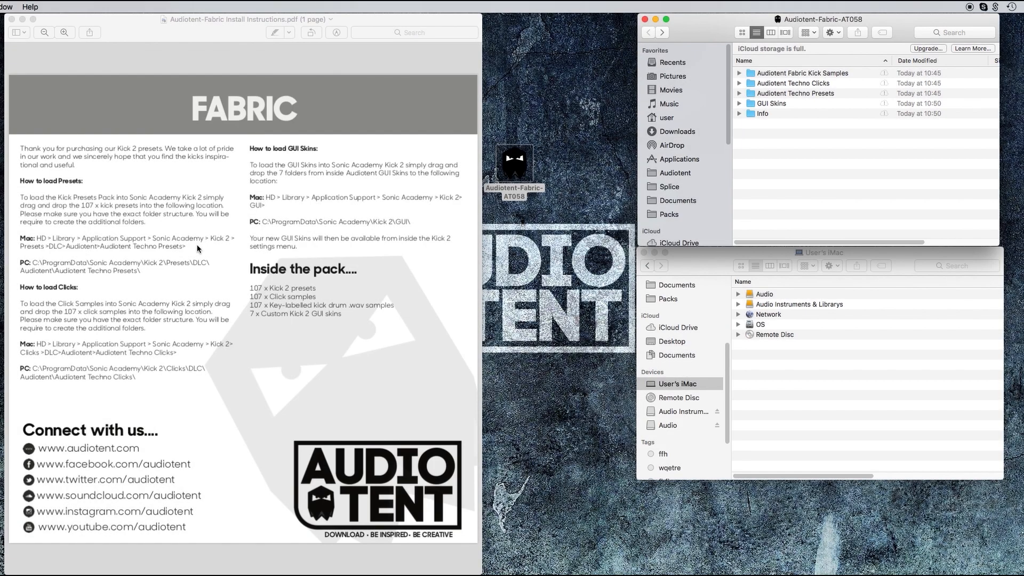
mouse_move(561, 173)
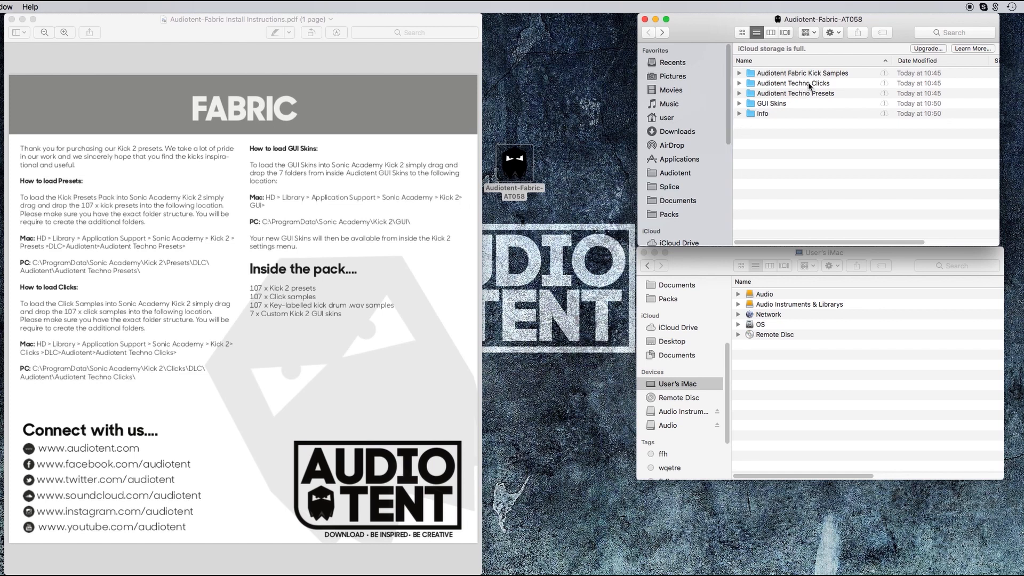
Select the Audiotent Techno Clicks and Techno Presets folders together.
click(793, 83)
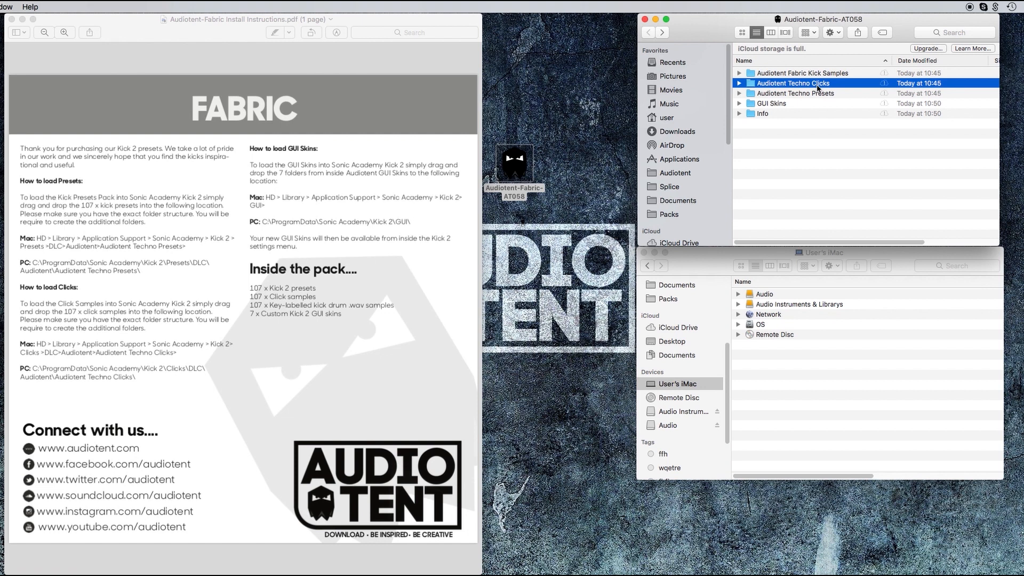
right_click(793, 83)
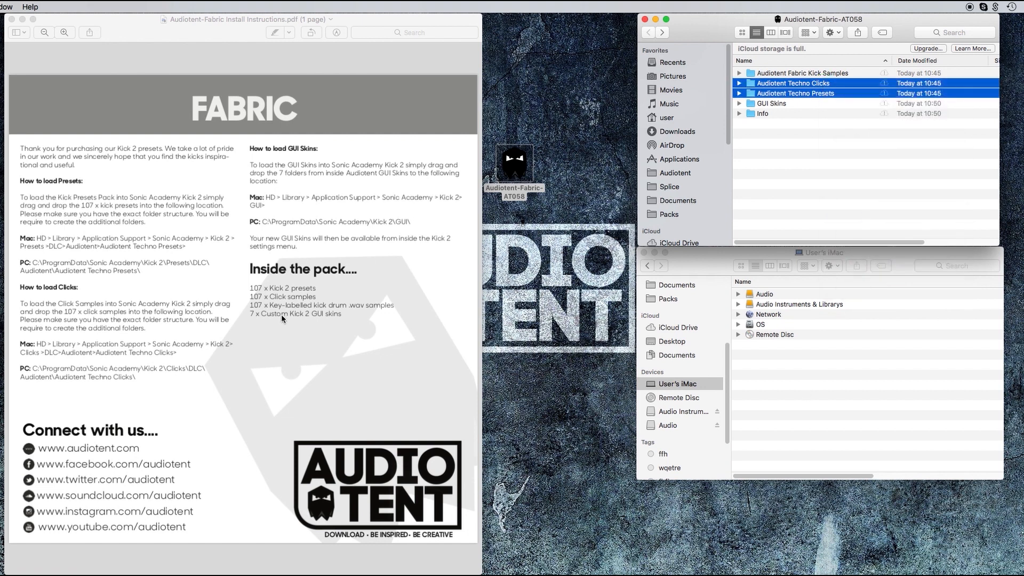
mouse_move(172, 246)
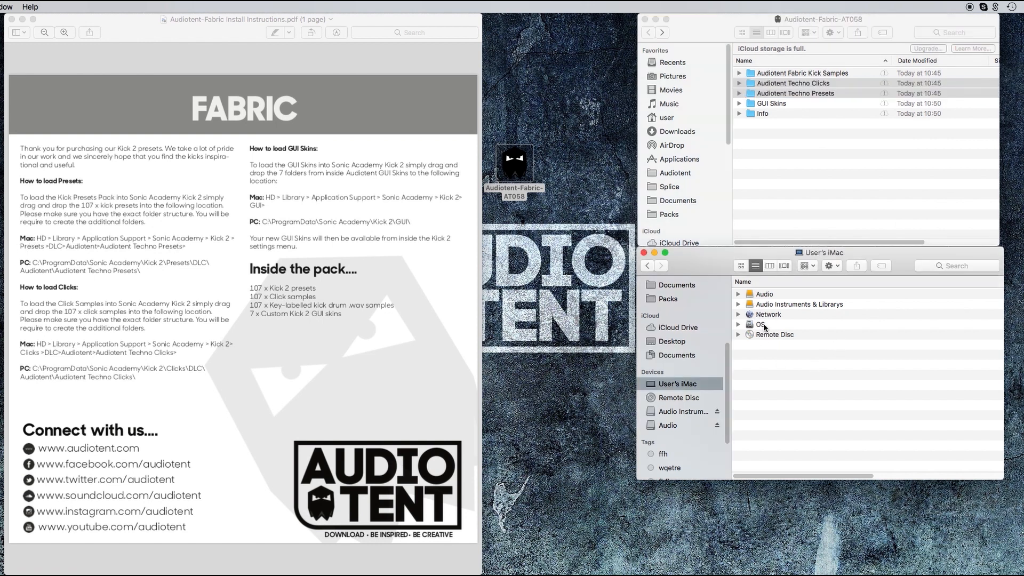
Navigate OS › Library › Application Support › Sonic Academy › Kick 2 to the Presets folder.
double_click(760, 324)
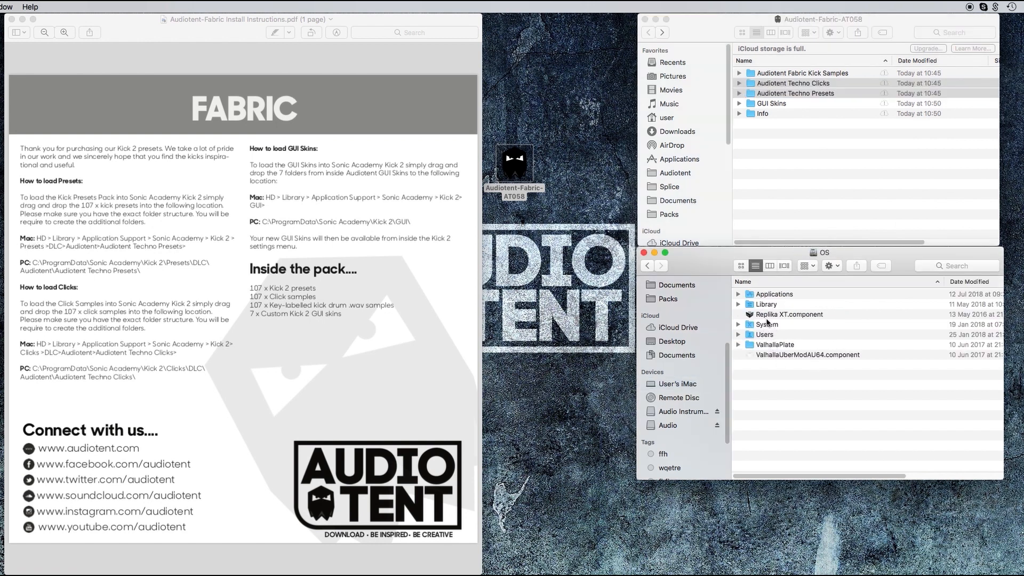
double_click(766, 304)
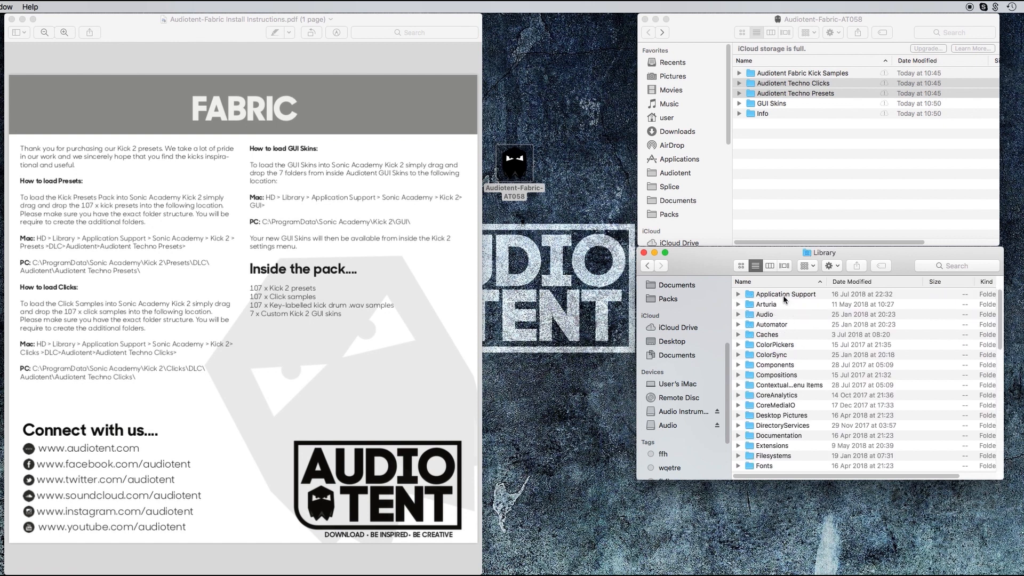
double_click(785, 294)
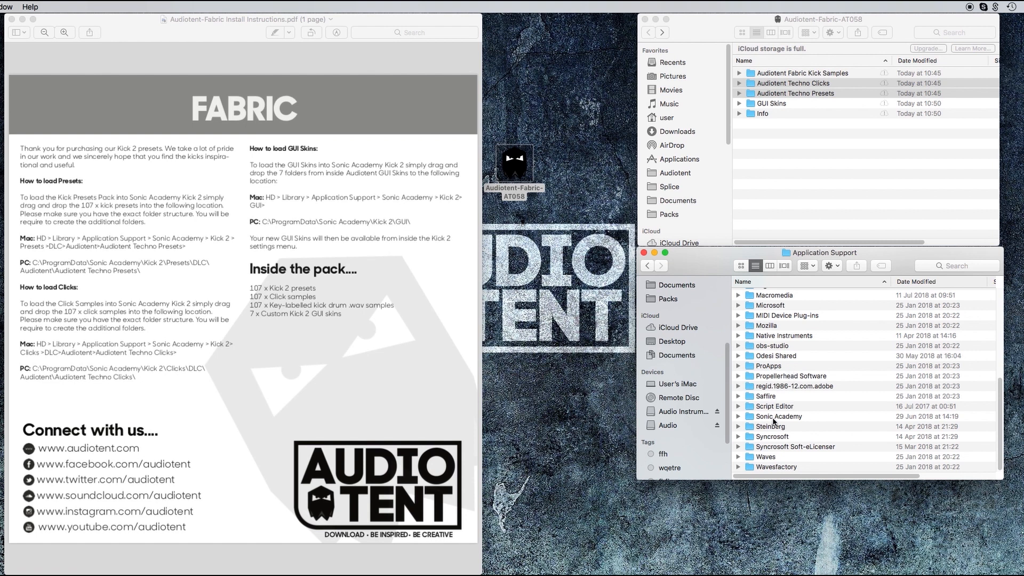
click(779, 416)
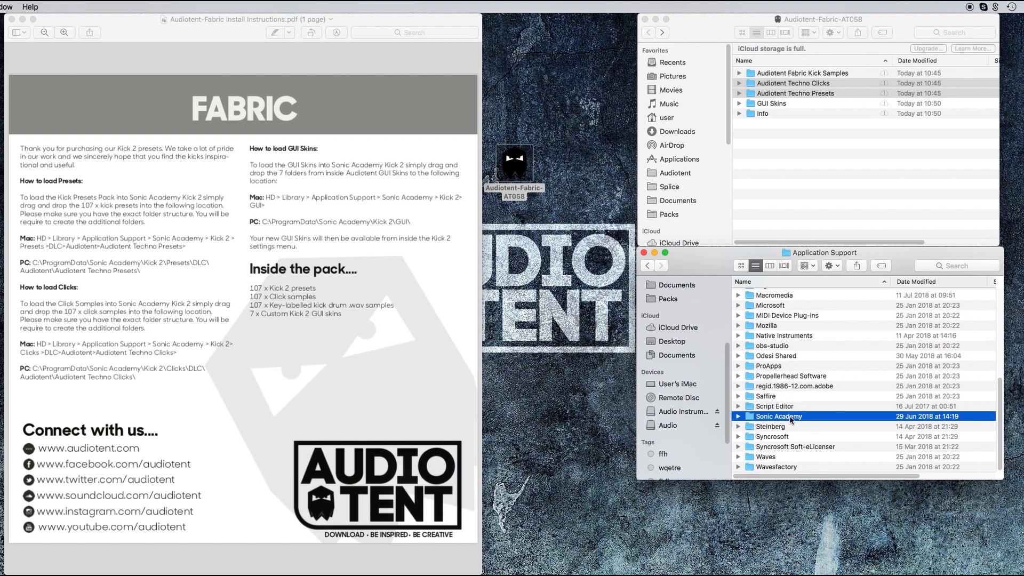
double_click(778, 416)
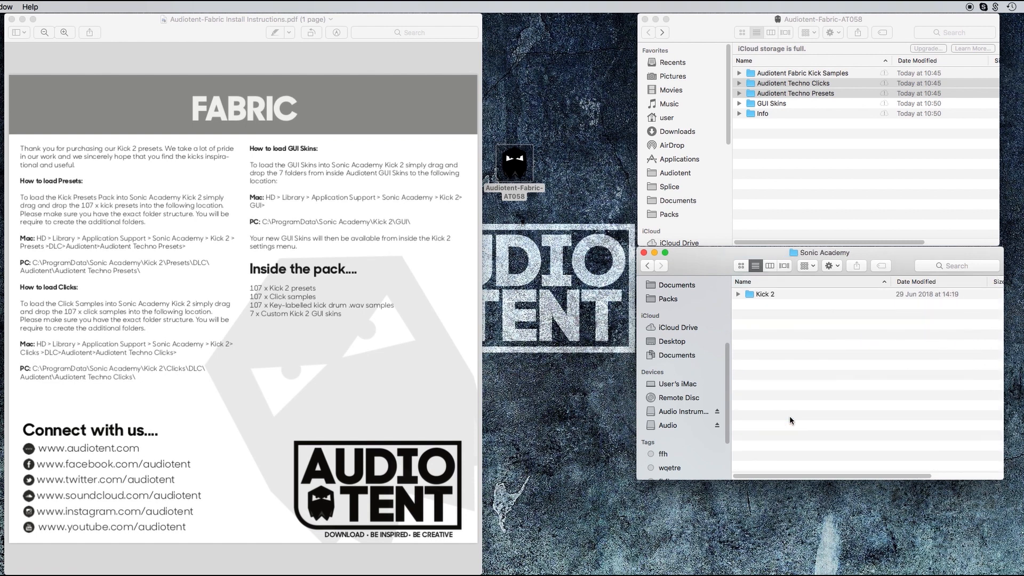
double_click(765, 294)
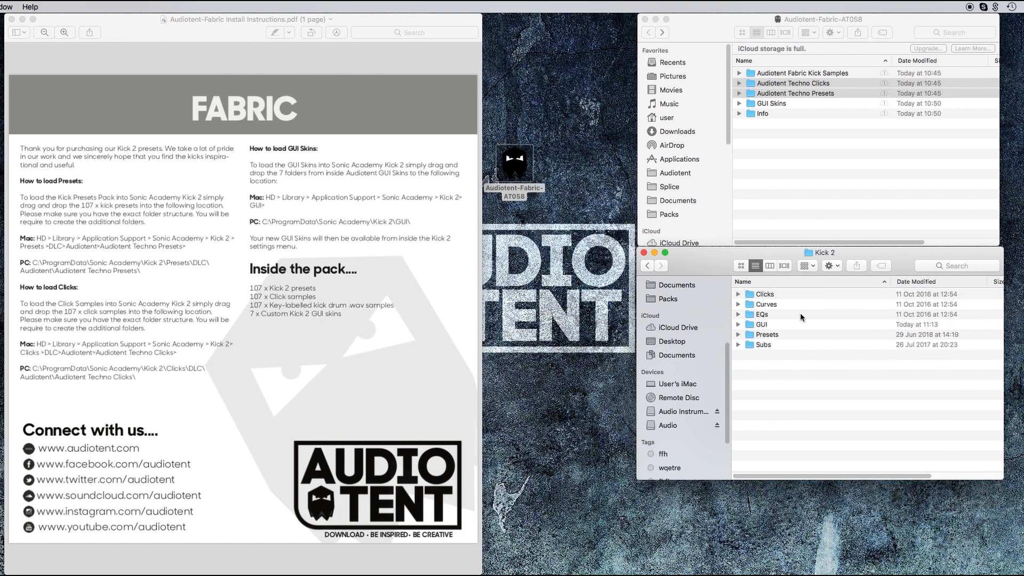
click(767, 334)
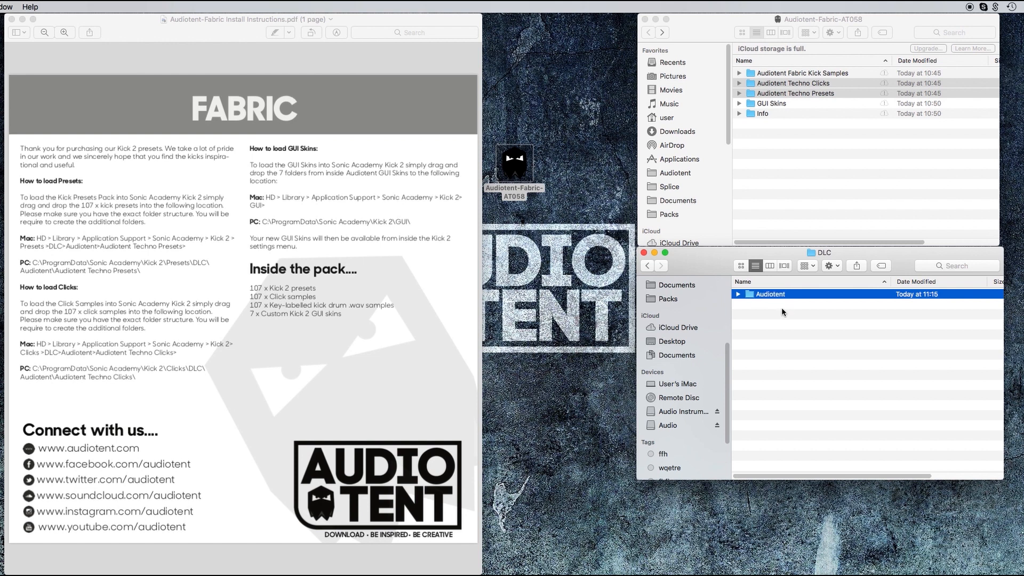
Open the DLC Audiotent folder, then open the pack's GUI Skins folder and select all seven skins.
double_click(770, 294)
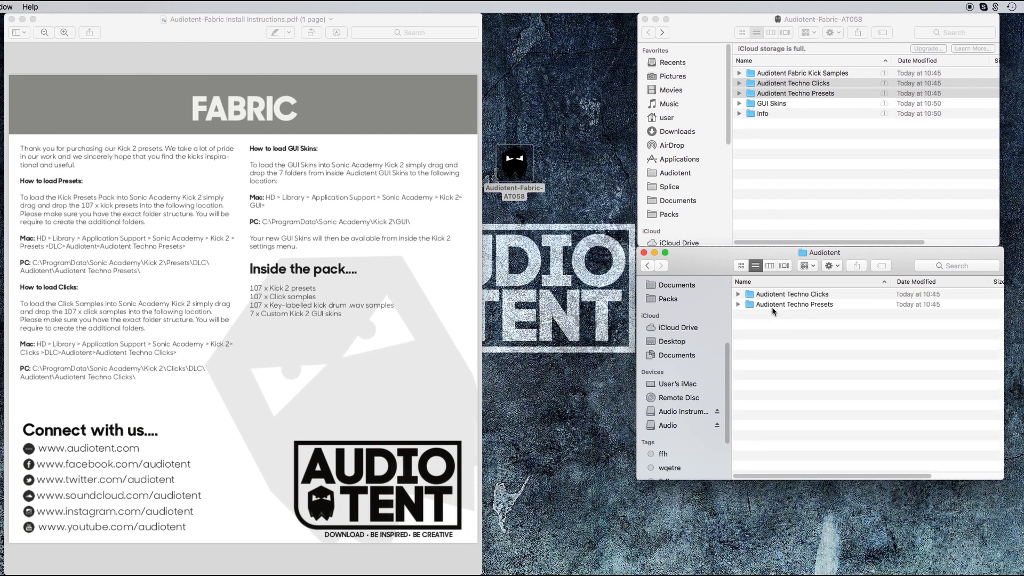
mouse_move(822, 295)
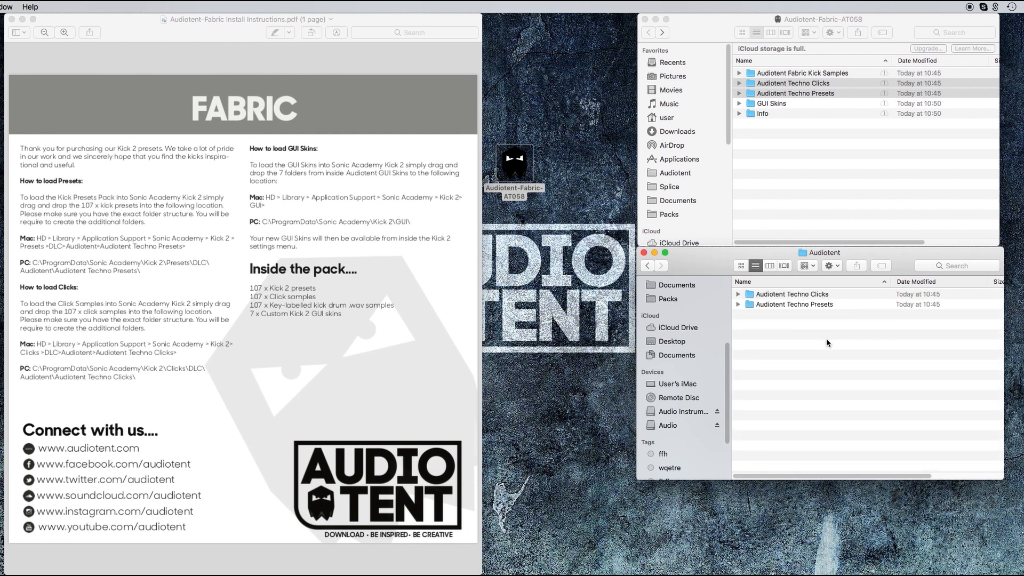
mouse_move(820, 343)
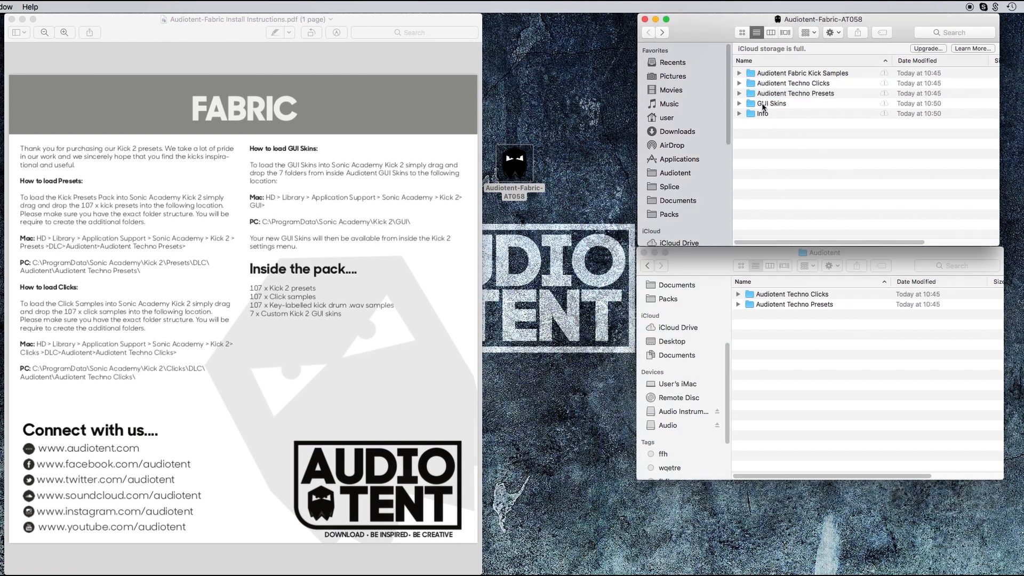
click(772, 104)
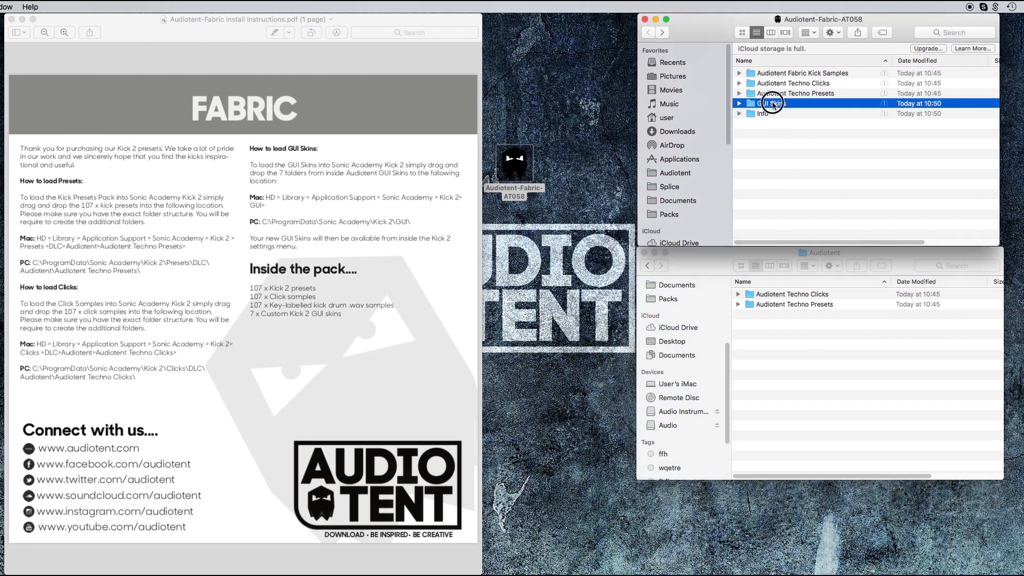
double_click(770, 103)
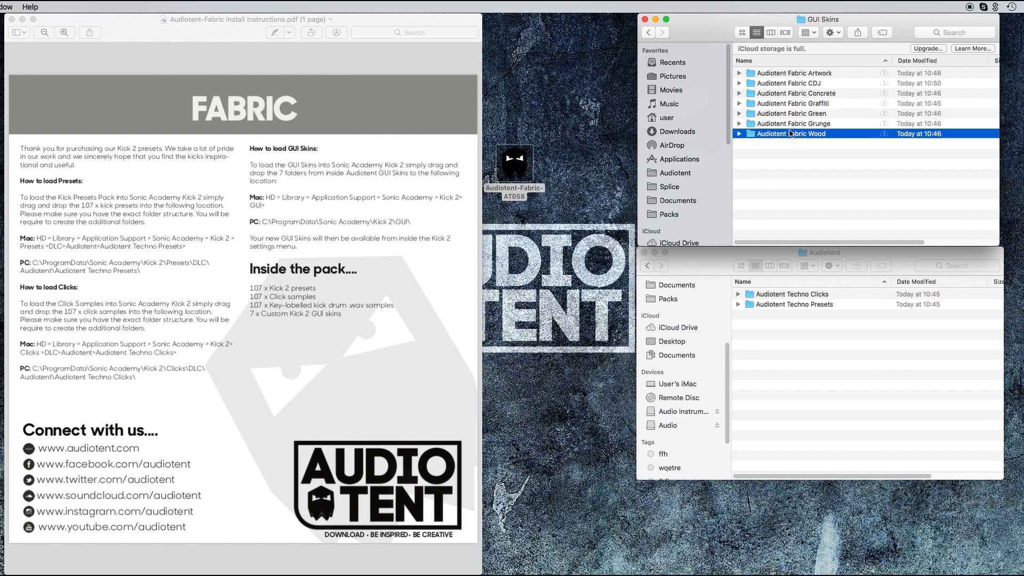
key(cmd+a)
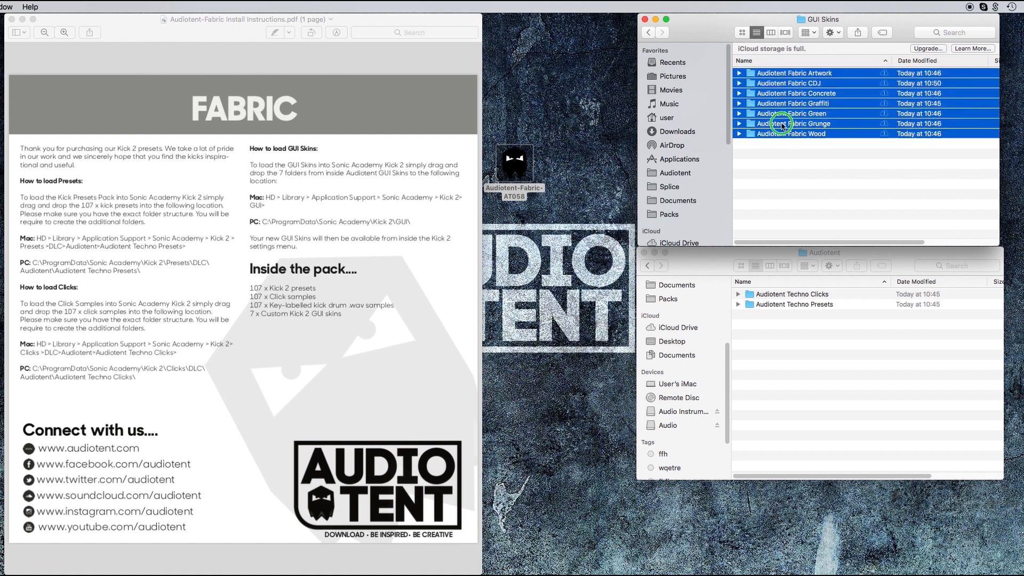
Copy the seven skin folders and show the computer's top-level drives in the second window.
right_click(781, 124)
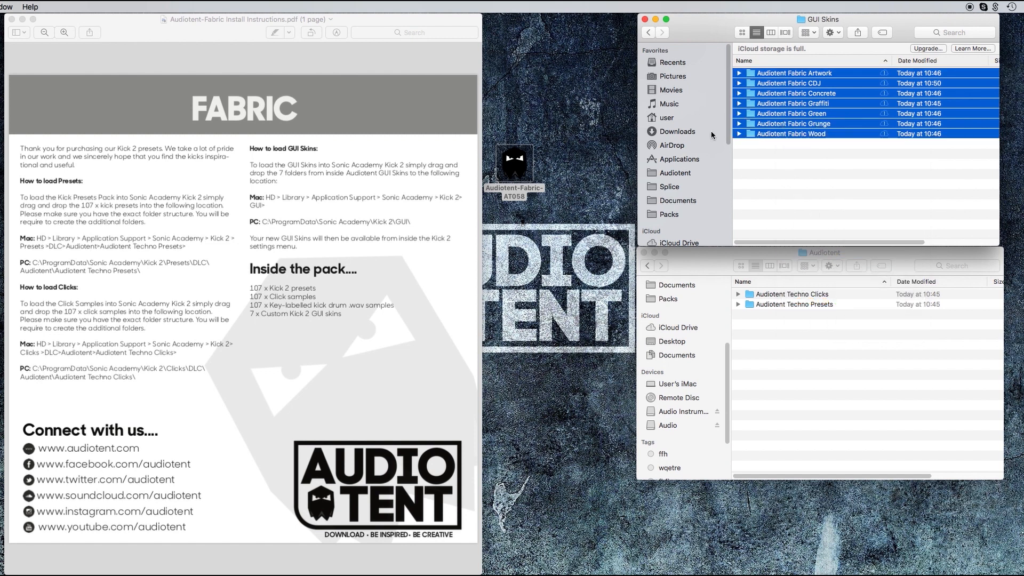
mouse_move(288, 184)
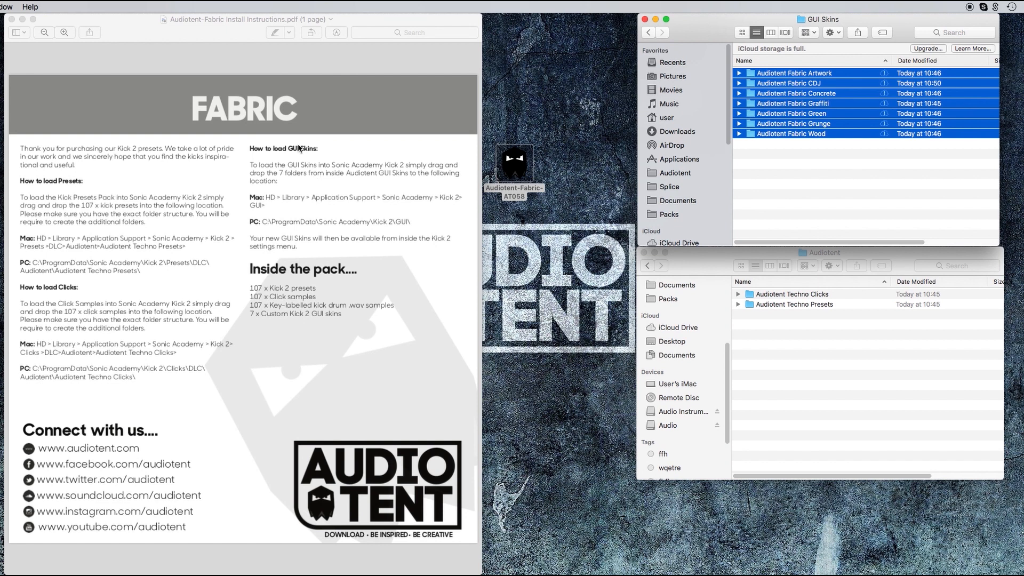
mouse_move(197, 58)
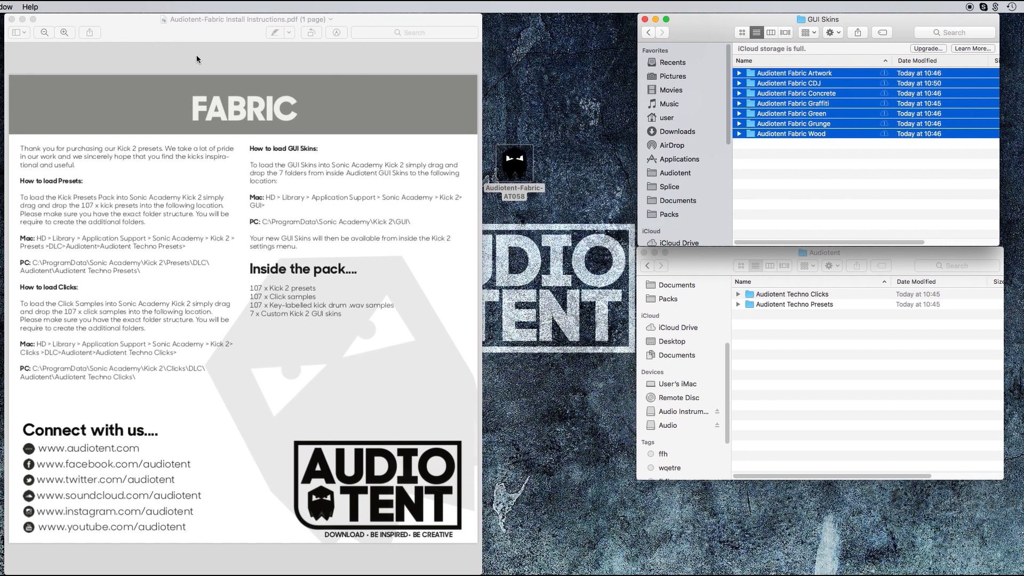
mouse_move(318, 165)
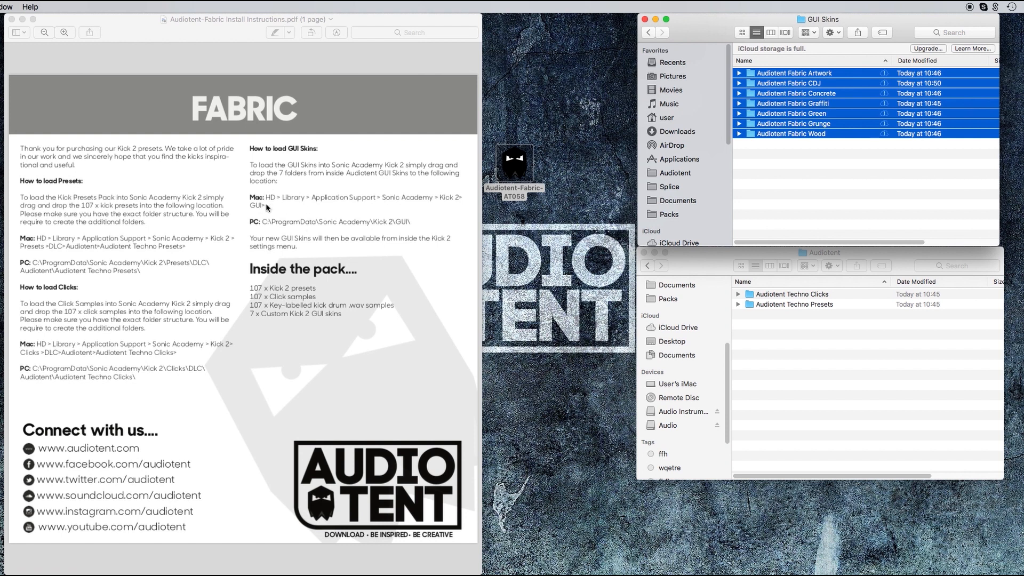
mouse_move(406, 211)
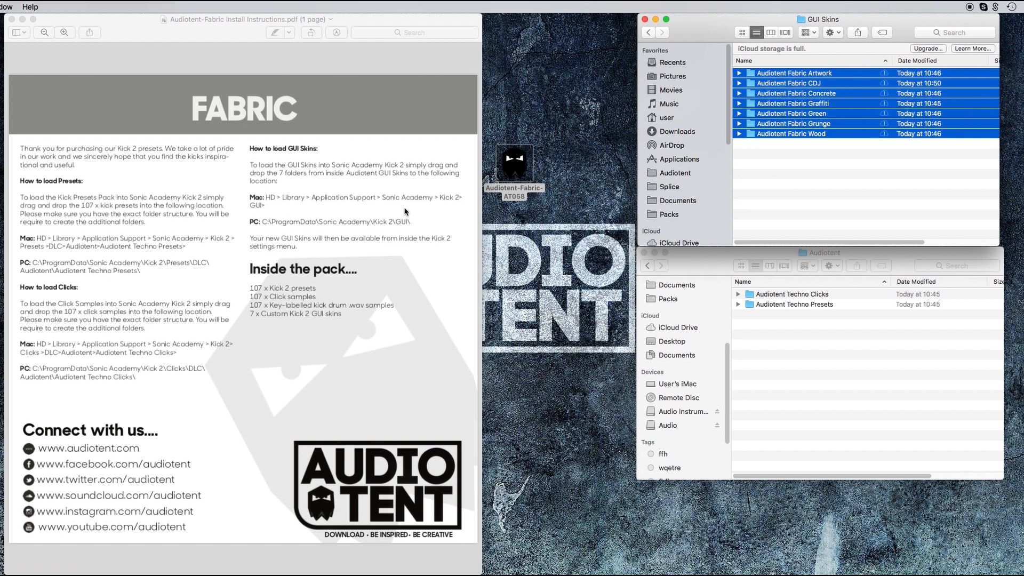
mouse_move(417, 225)
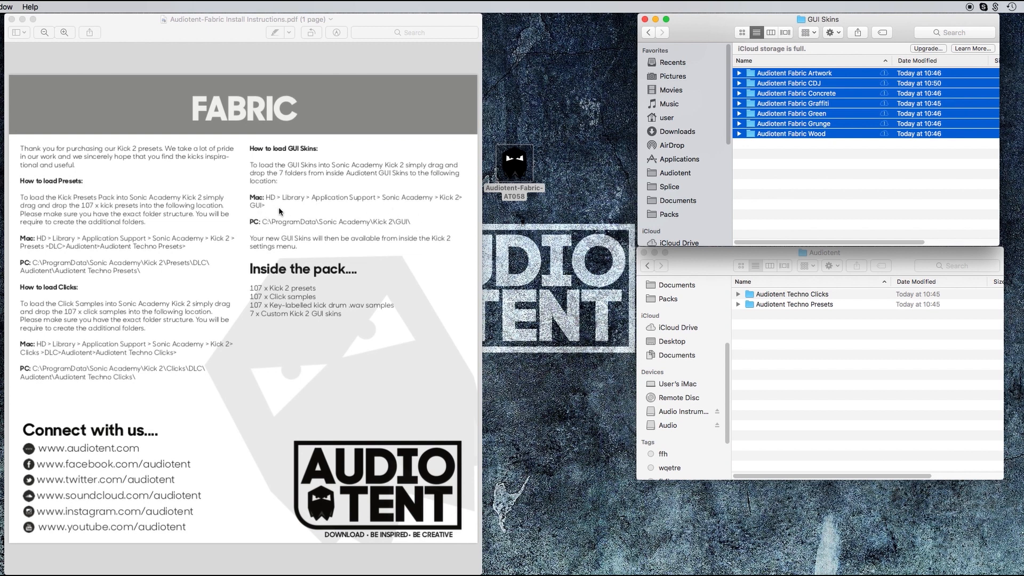
mouse_move(279, 210)
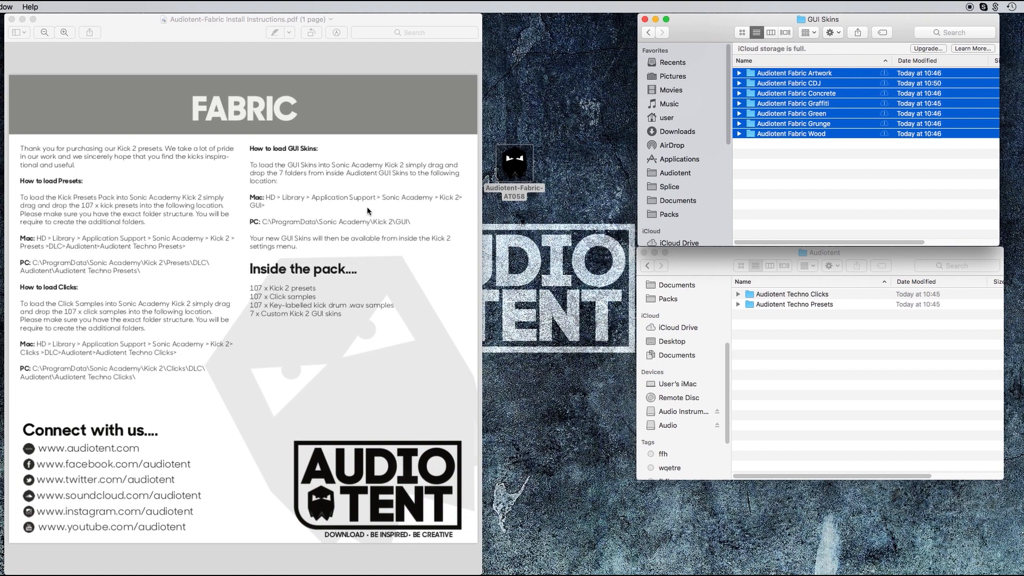
click(676, 383)
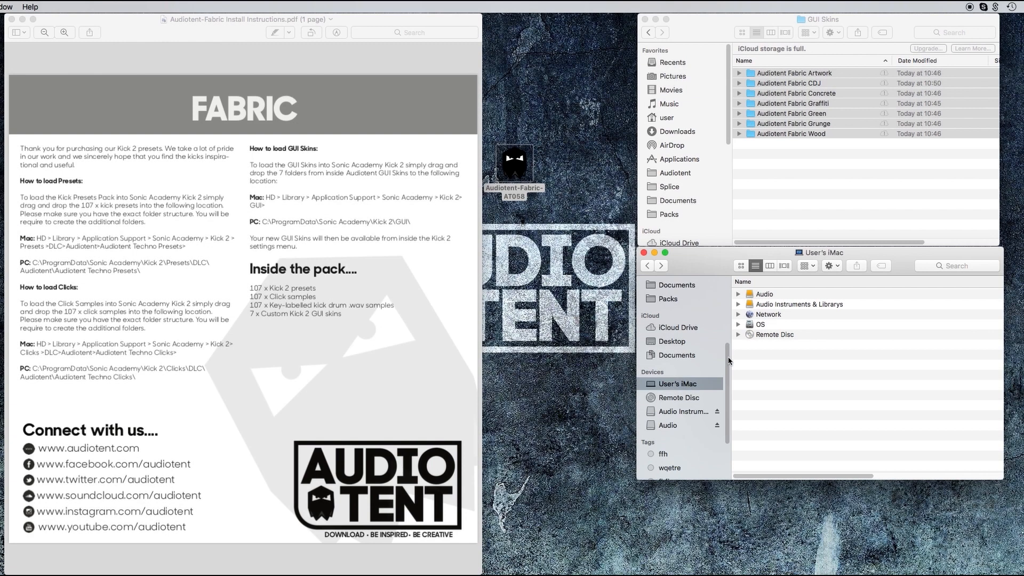
mouse_move(761, 325)
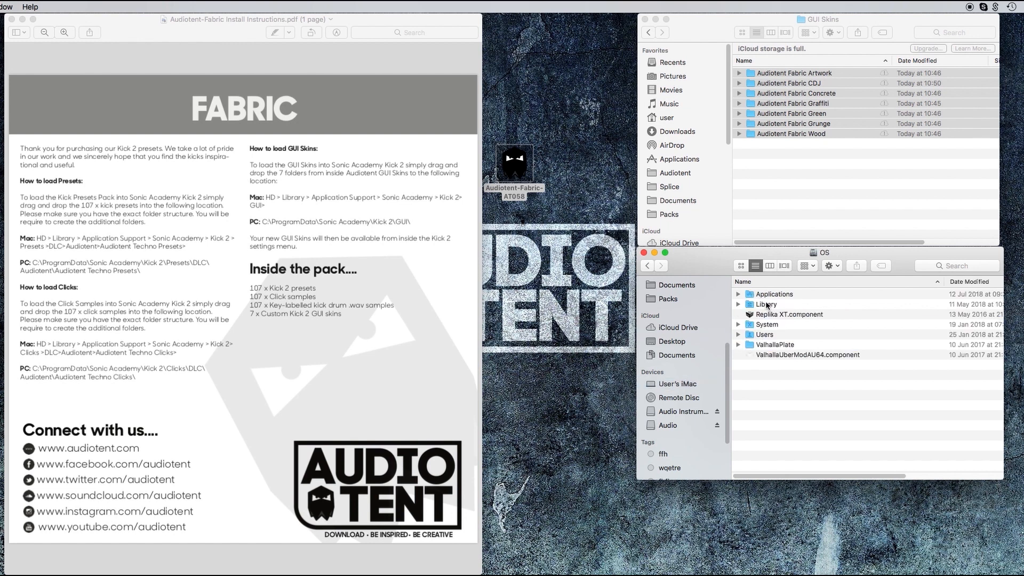
Navigate Library › Application Support › Sonic Academy › Kick 2 › GUI and paste the seven skin folders.
double_click(766, 305)
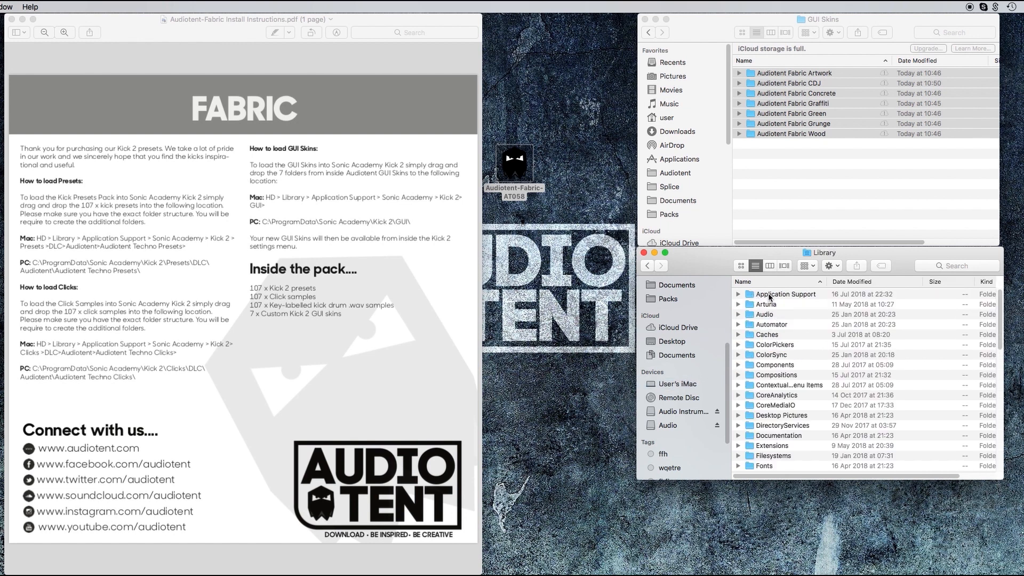
double_click(786, 294)
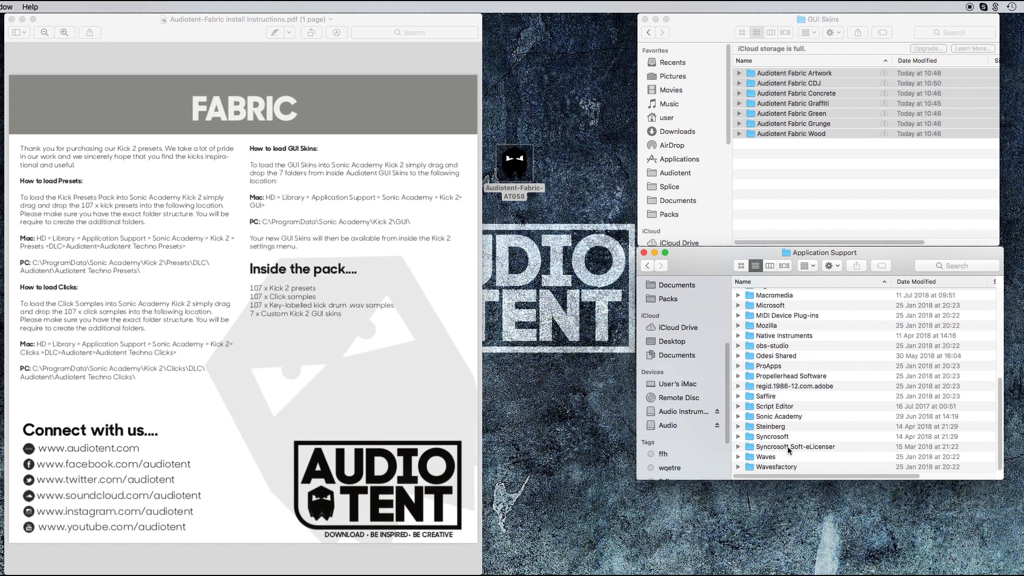
double_click(779, 416)
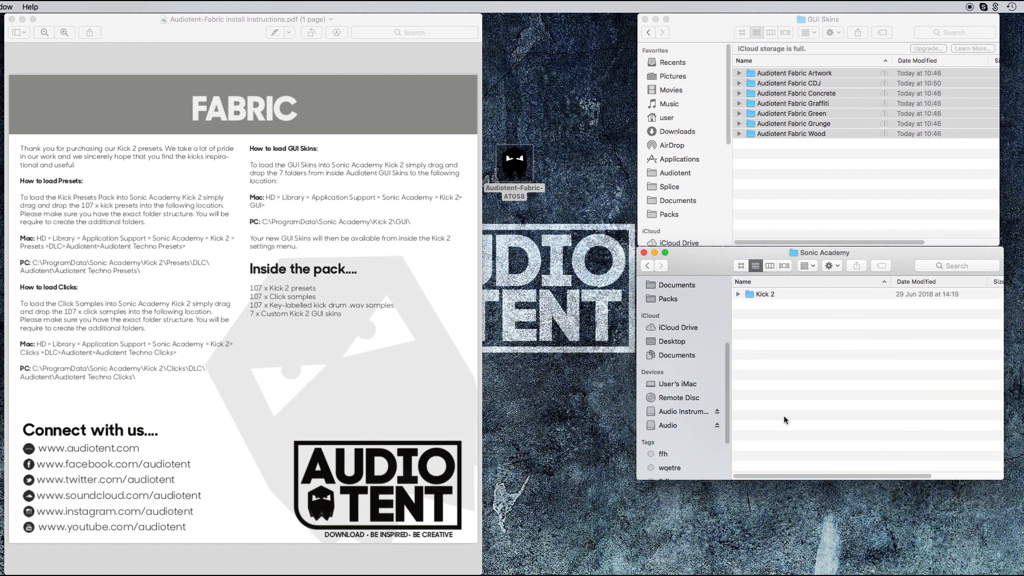
click(764, 295)
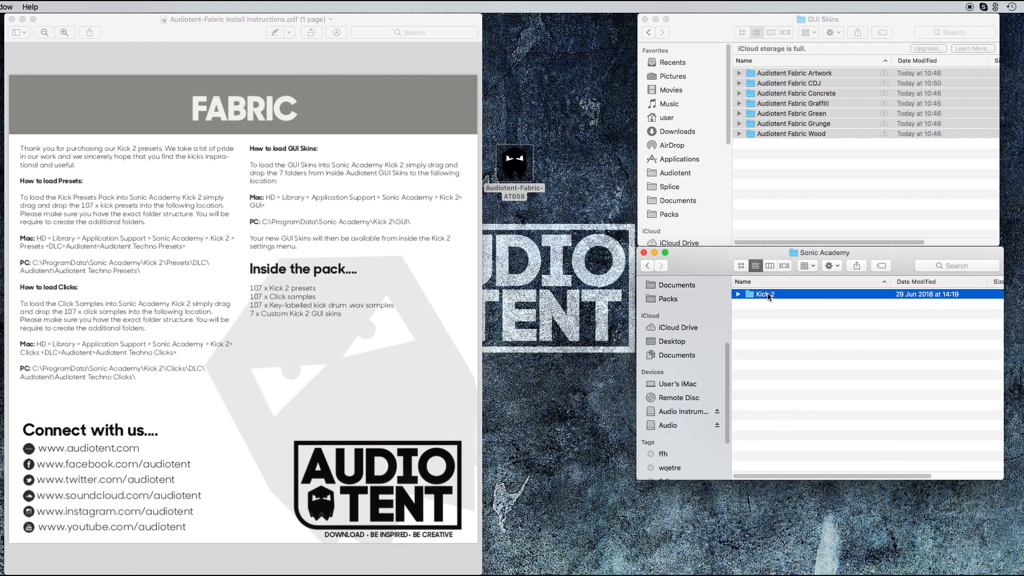
double_click(763, 294)
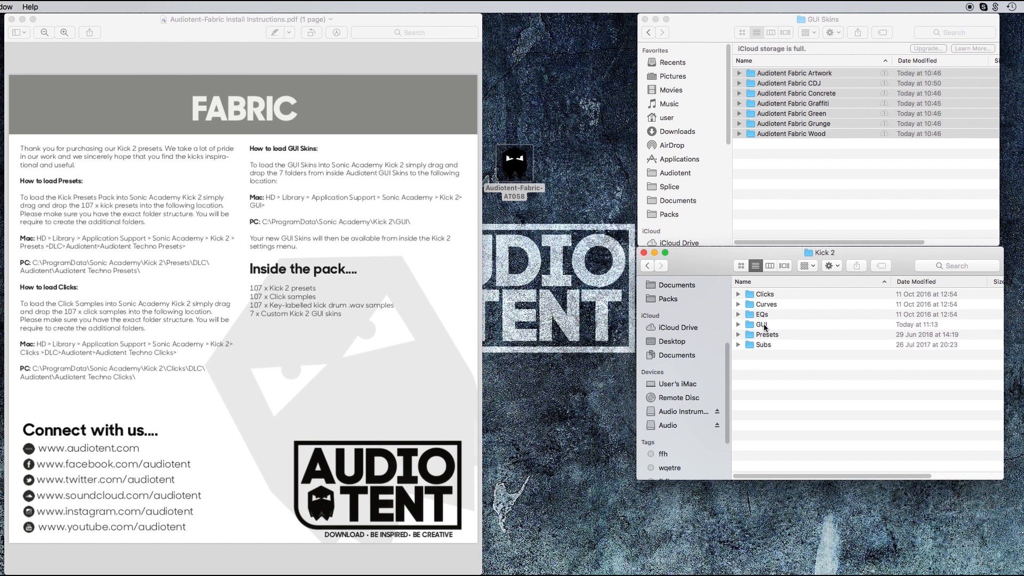
double_click(762, 324)
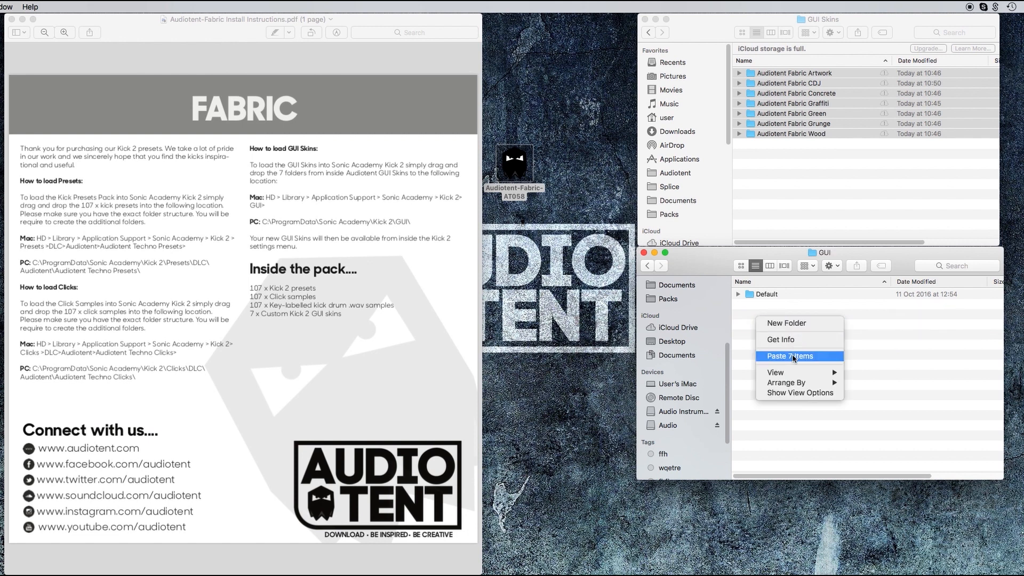
click(789, 356)
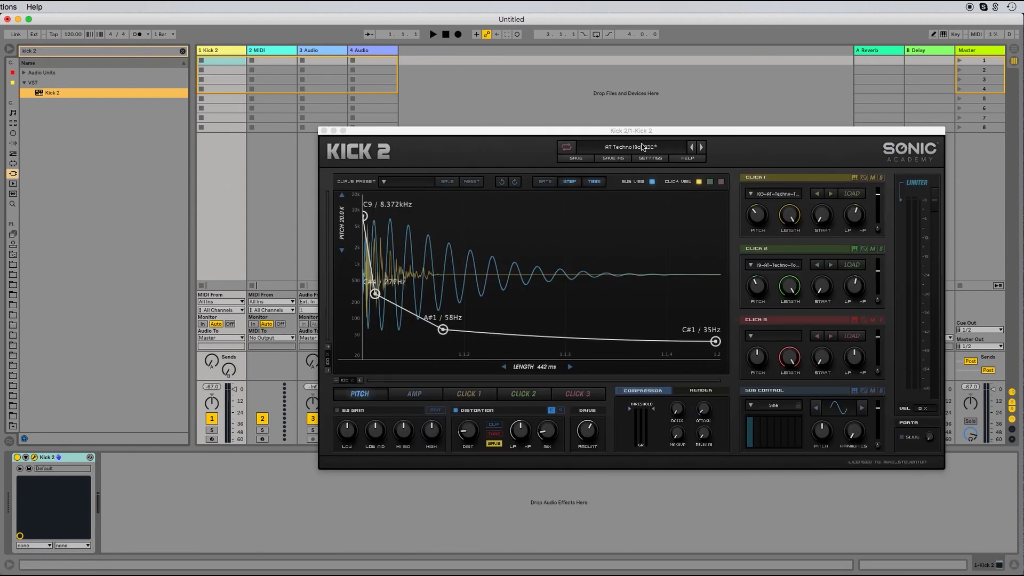
mouse_move(616, 153)
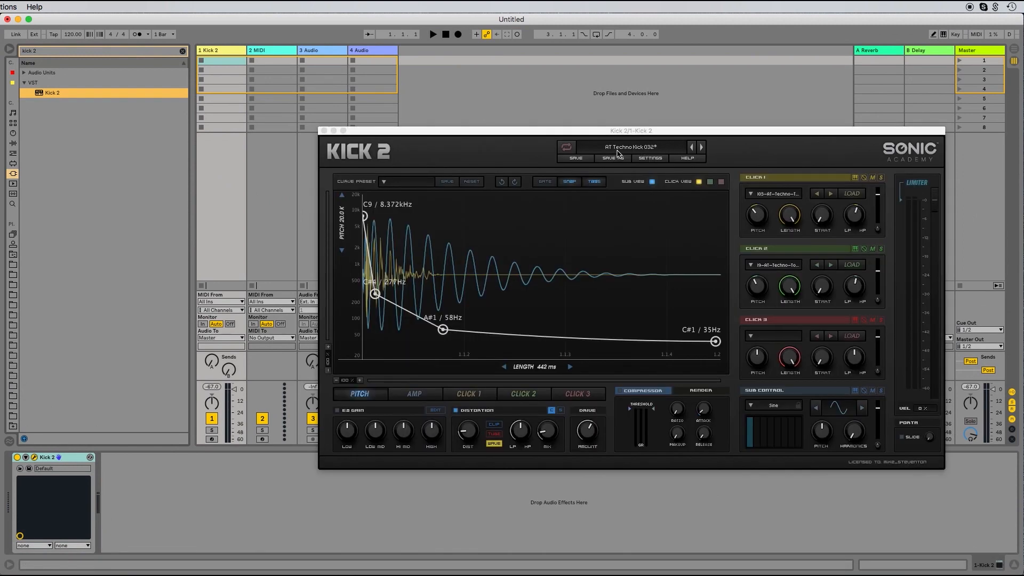
Load the AT Techno Kick 051 preset in Kick 2, replacing the 032 kick.
click(627, 146)
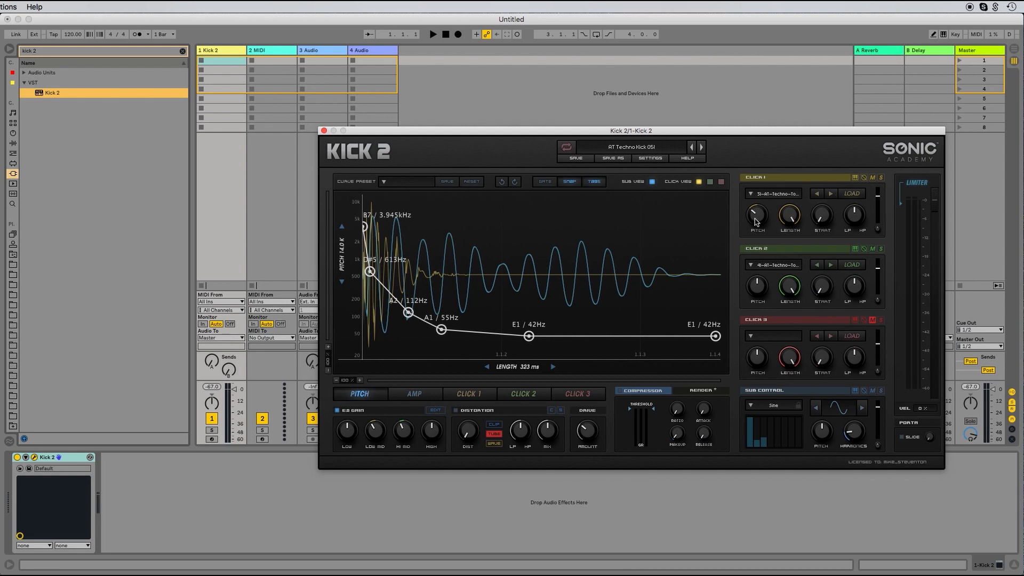
From the DLC Audiotent browser list, load an AT-Techno-Top-Kick preset into Kick 2.
click(772, 193)
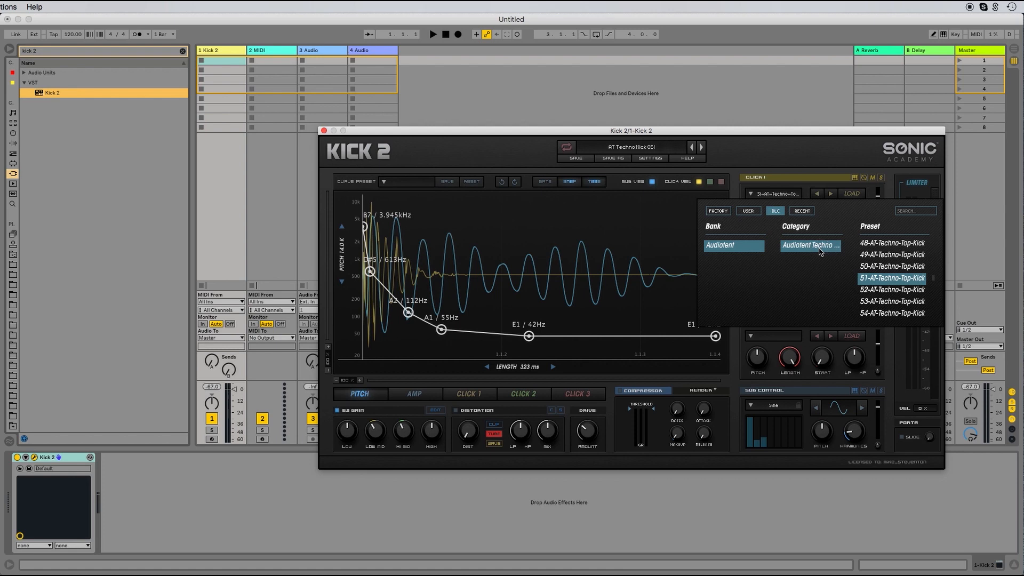
scroll(down, 3)
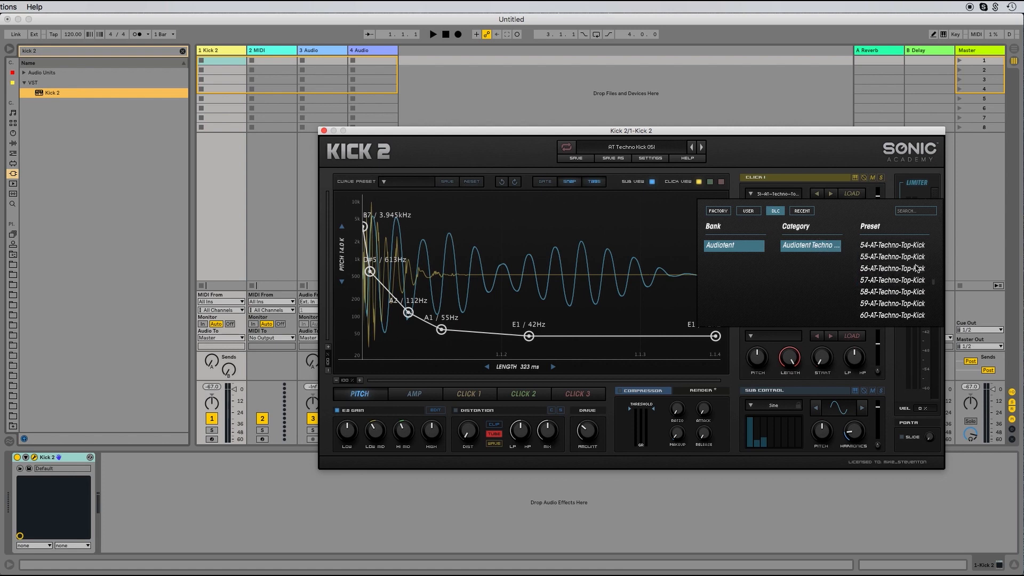
click(891, 269)
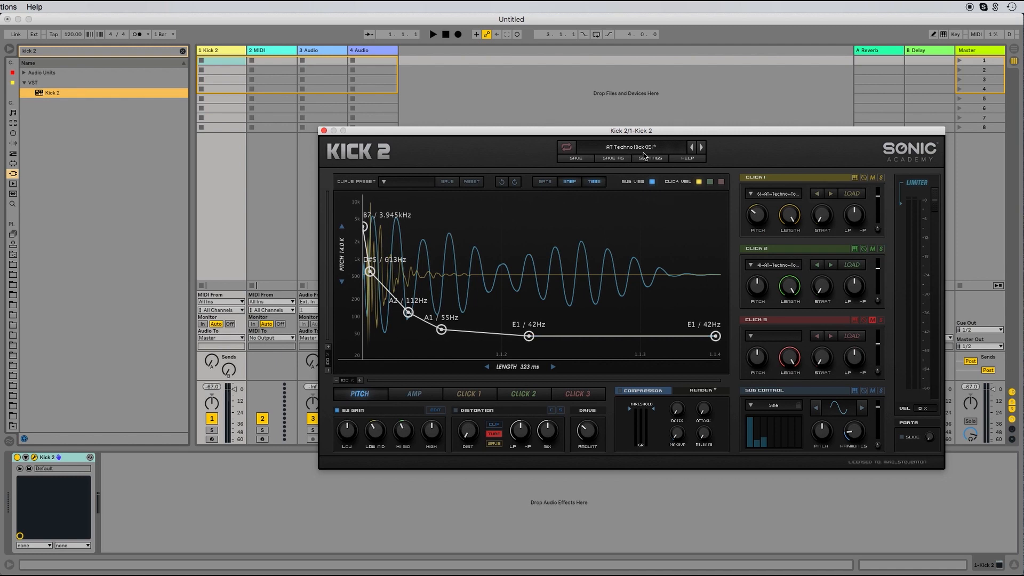
In Kick 2 settings, set Skin Select to Audiotent Fabric Grunge.
click(651, 158)
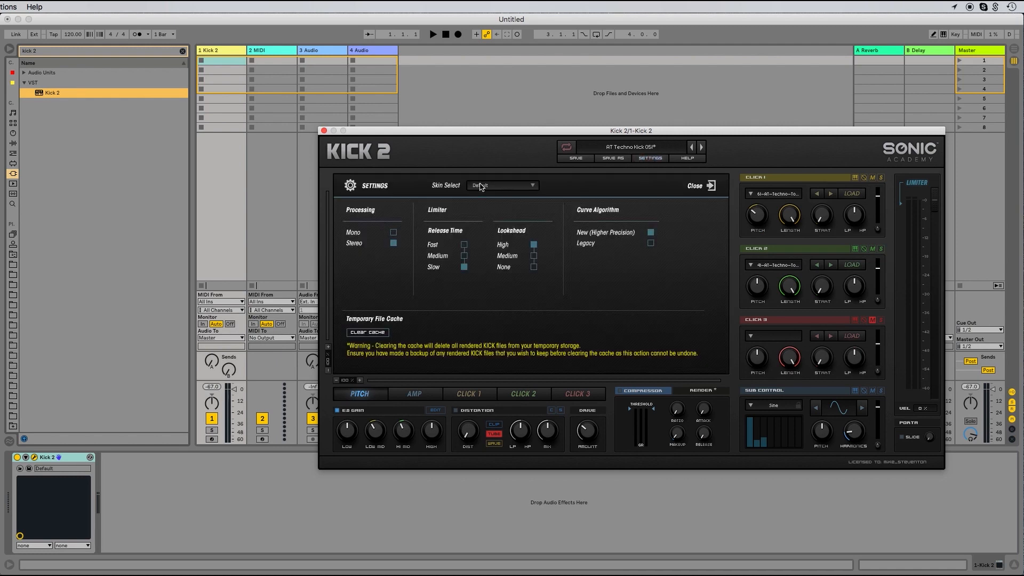
mouse_move(513, 188)
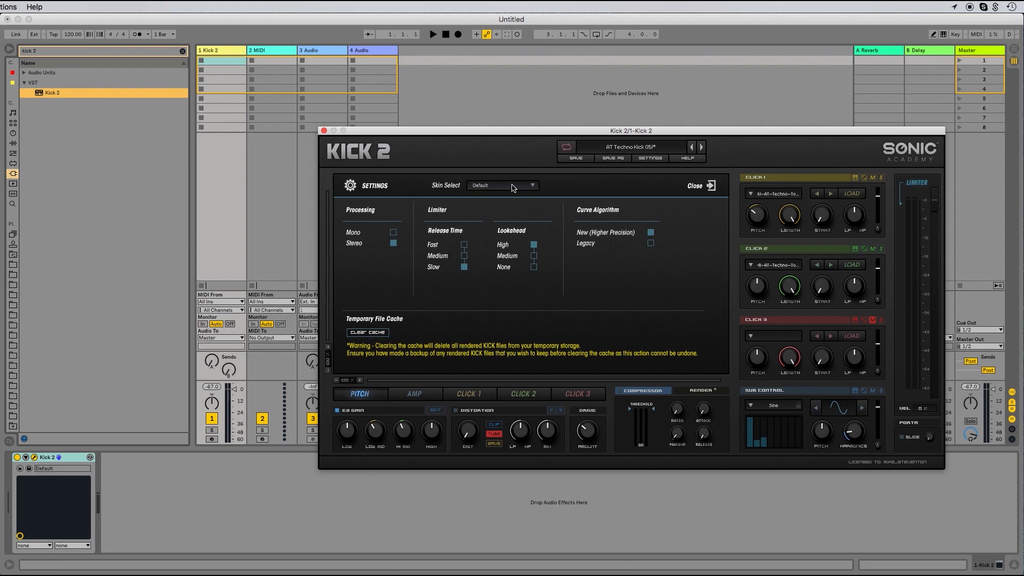
click(502, 185)
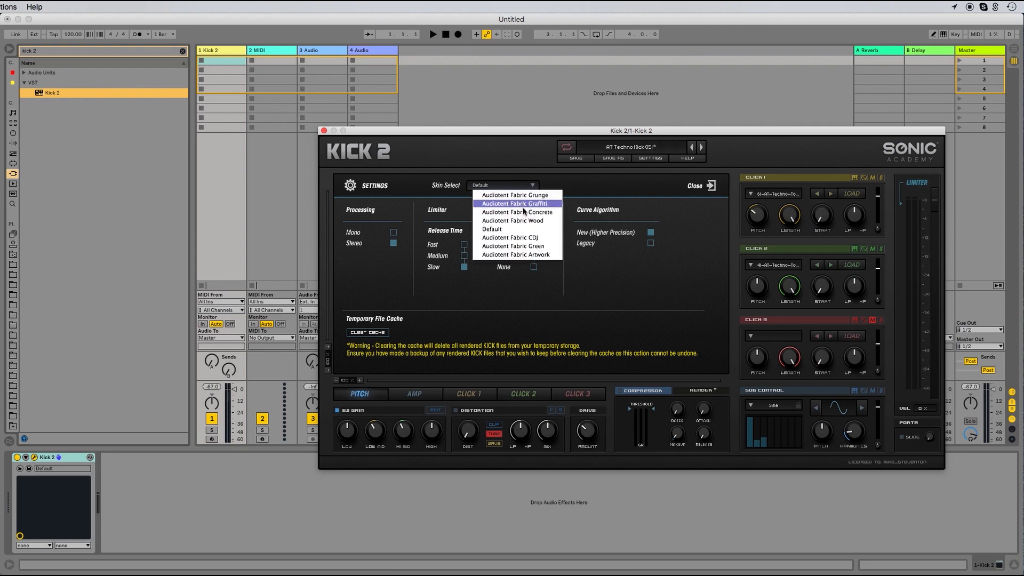
mouse_move(526, 194)
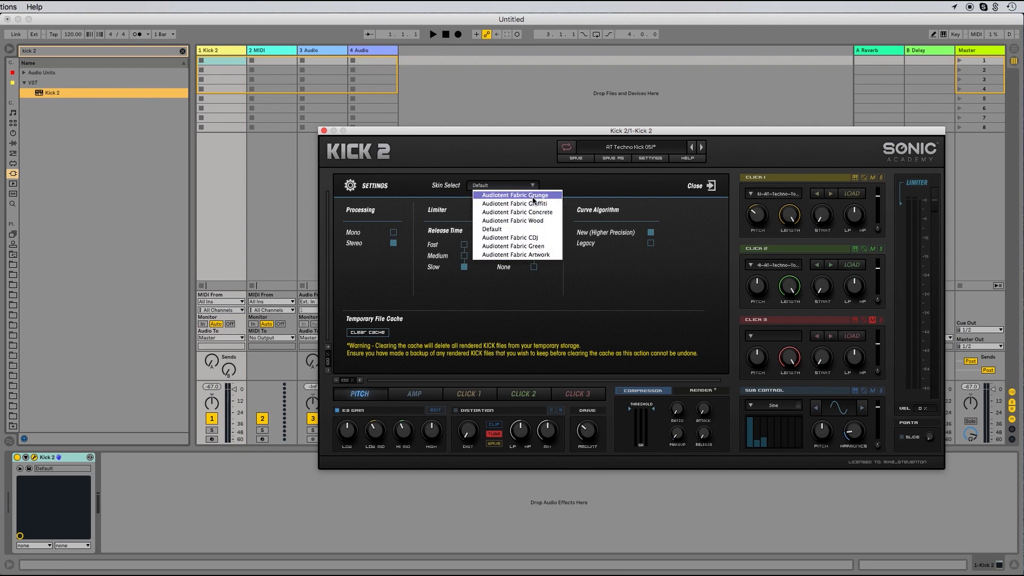
click(515, 194)
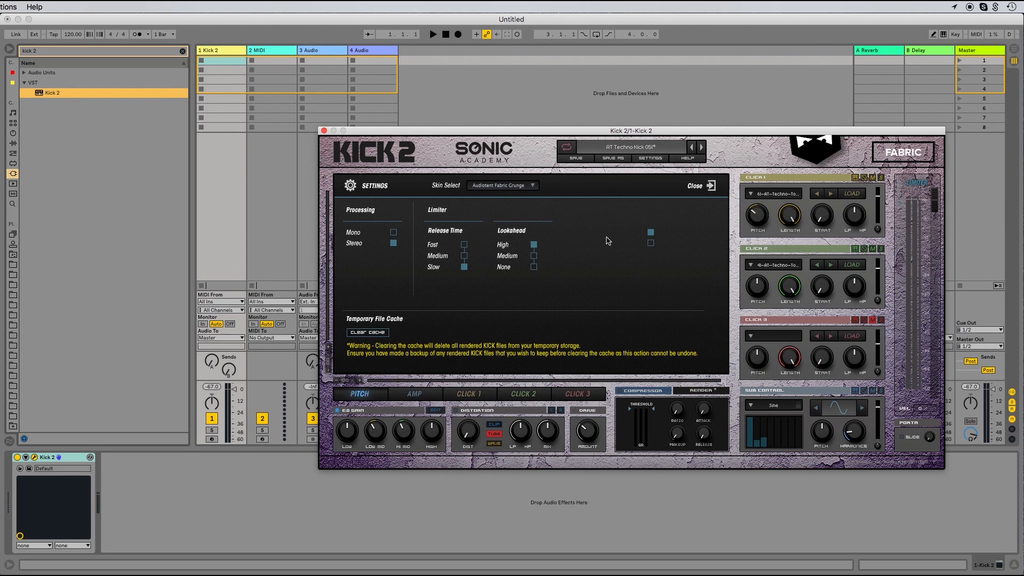